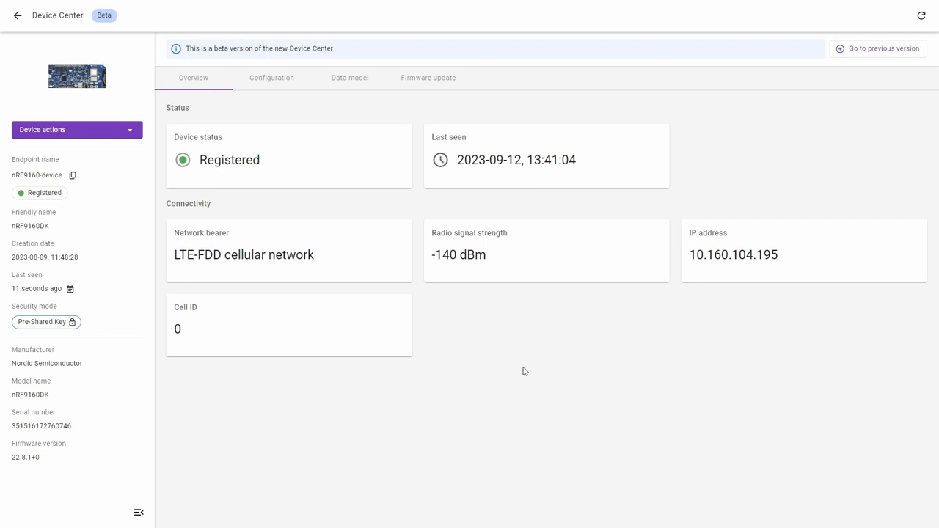
Open nRF9160-device's data model and expand the /5 Firmware Update object's resources.
click(349, 78)
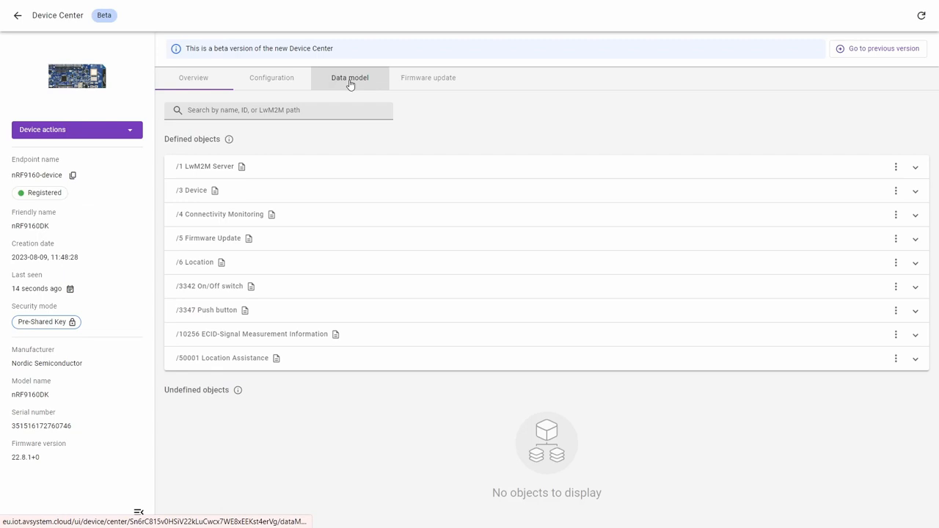
click(348, 78)
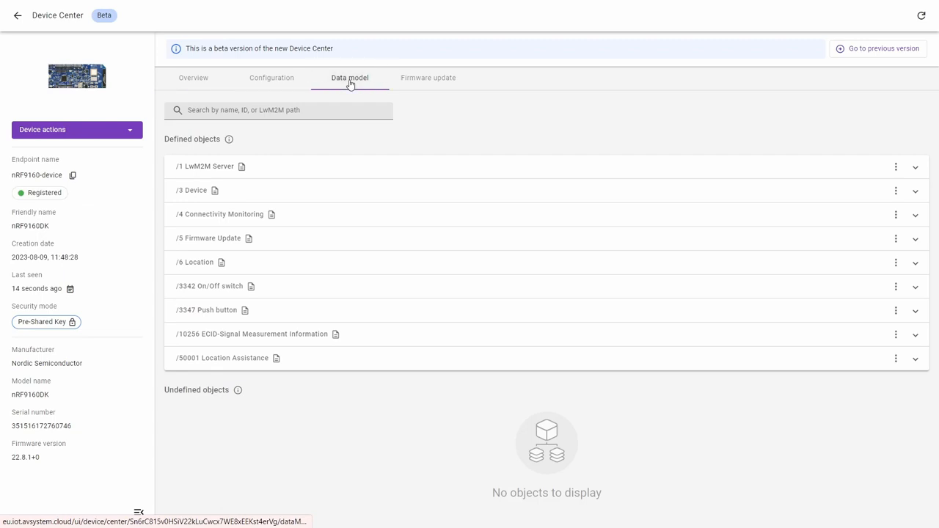
mouse_move(358, 240)
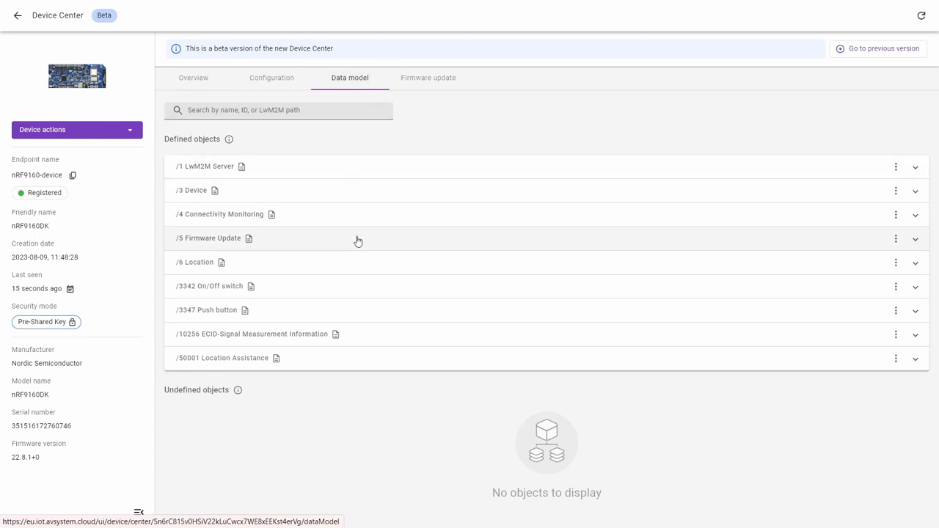
click(915, 238)
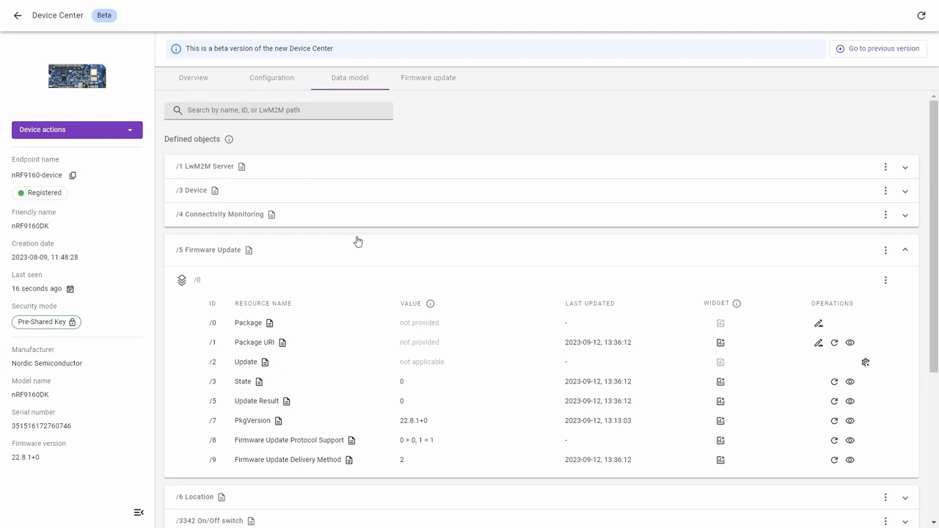
mouse_move(411, 386)
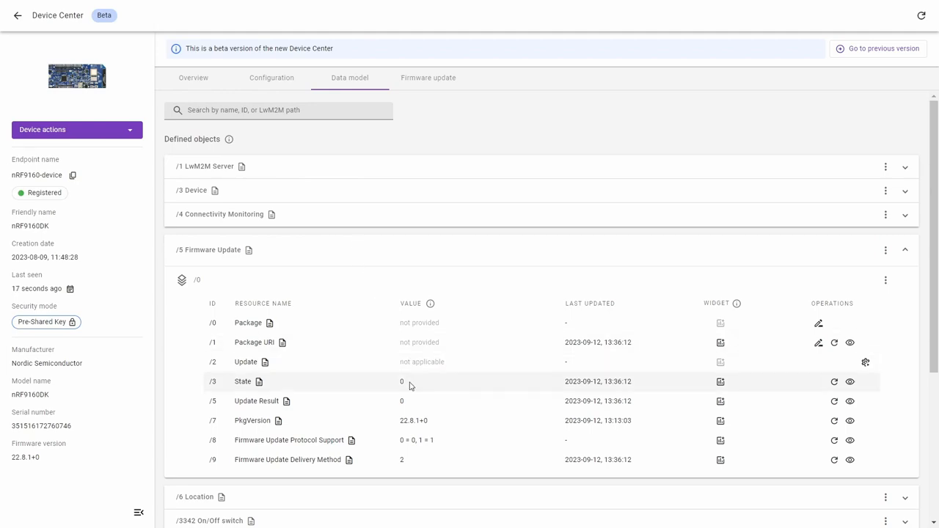
click(264, 381)
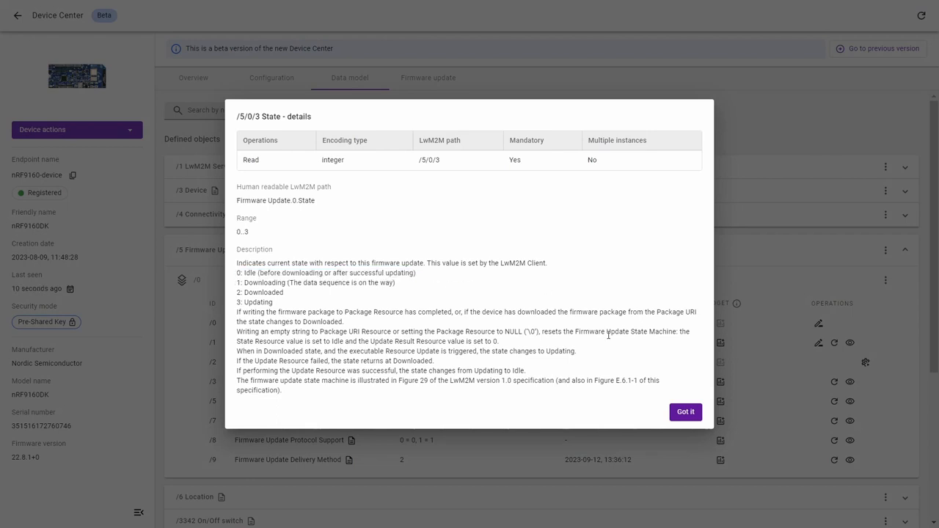
click(685, 411)
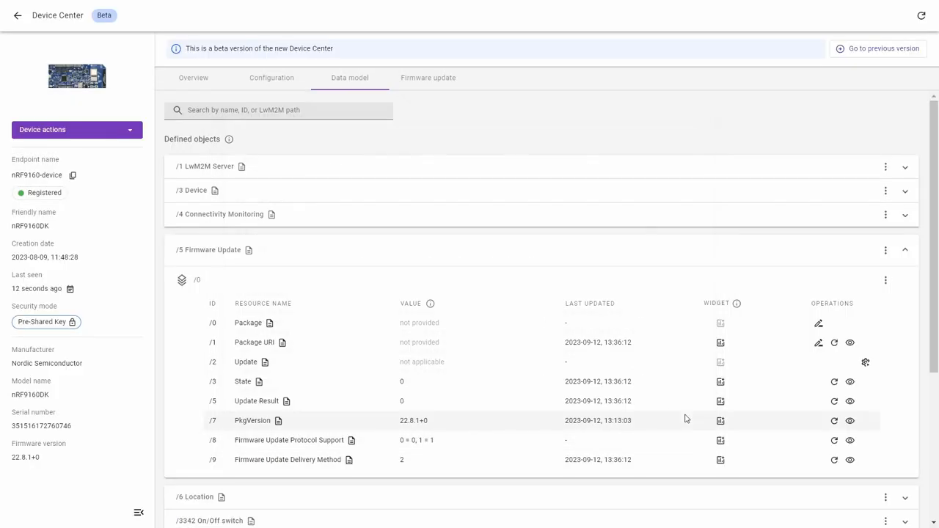
mouse_move(472, 410)
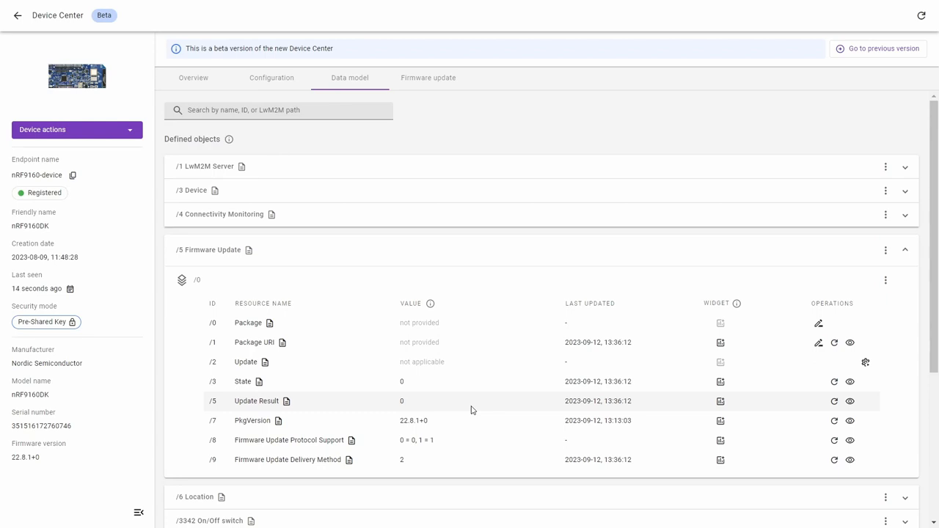
mouse_move(446, 85)
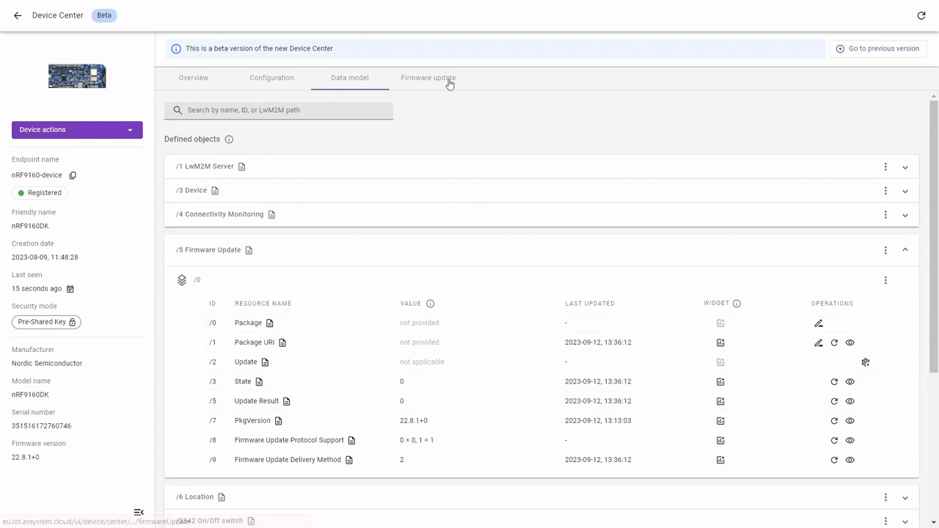
Start a new firmware update and upload app_update.bin as the firmware image.
click(427, 77)
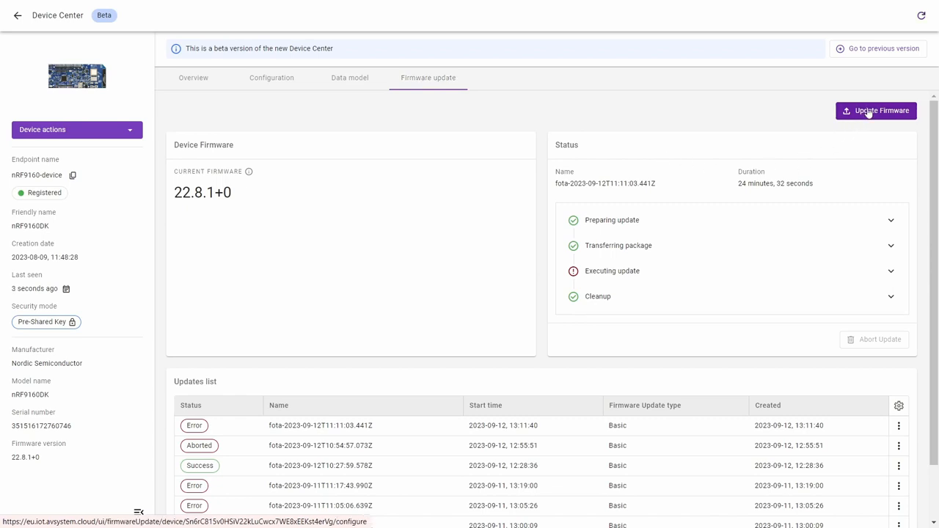
click(877, 110)
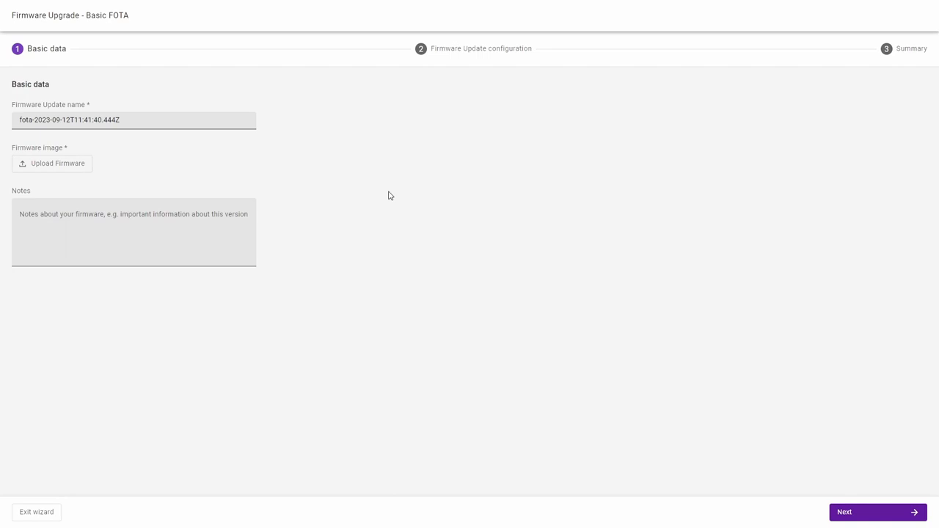
click(57, 163)
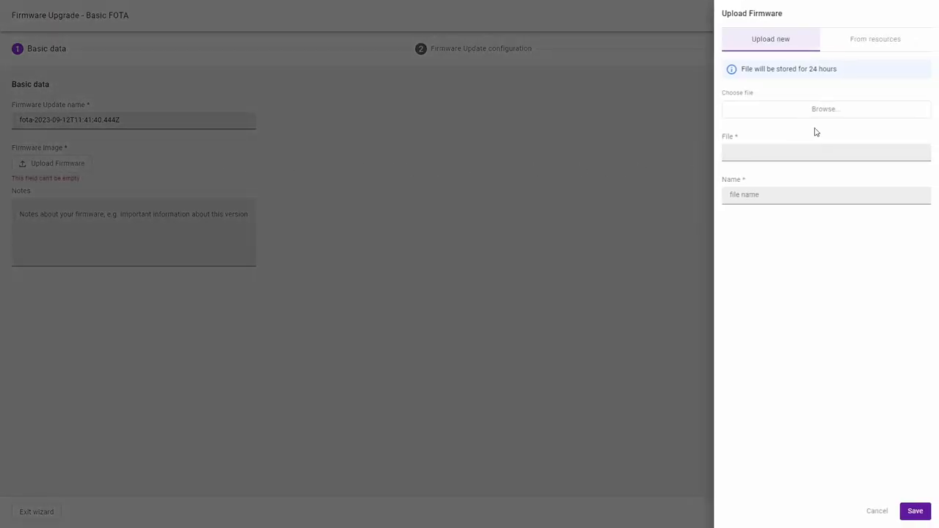
click(824, 108)
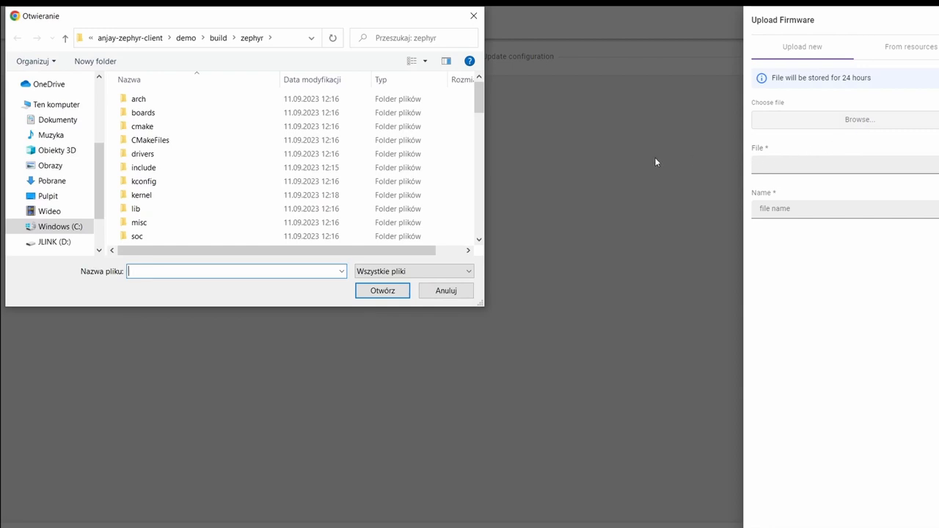
scroll(down, 3)
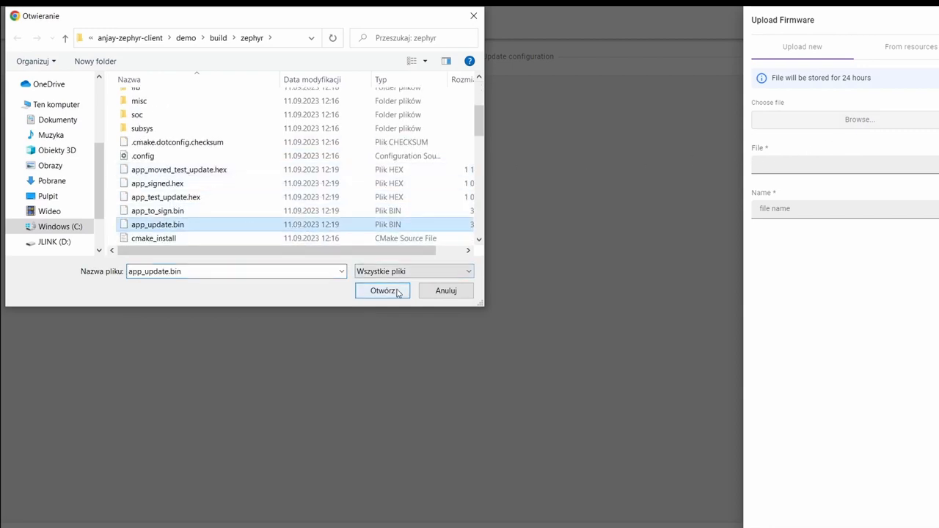
click(382, 291)
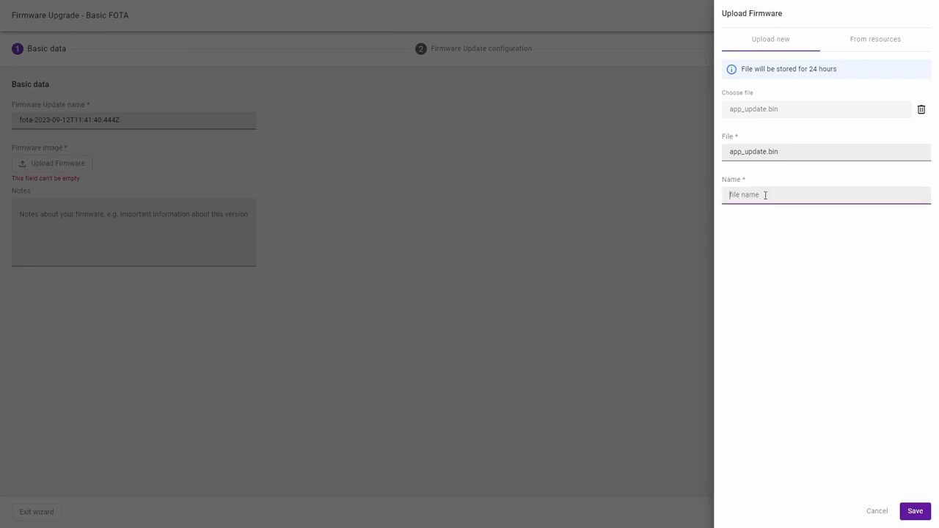
Name the firmware image 'New firmware update' and save it.
text(New firmware u)
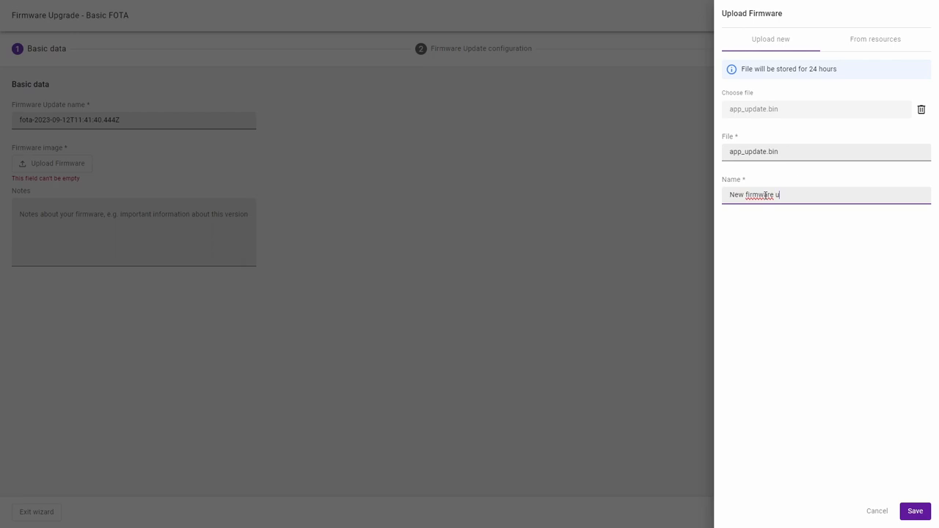
text(pdate)
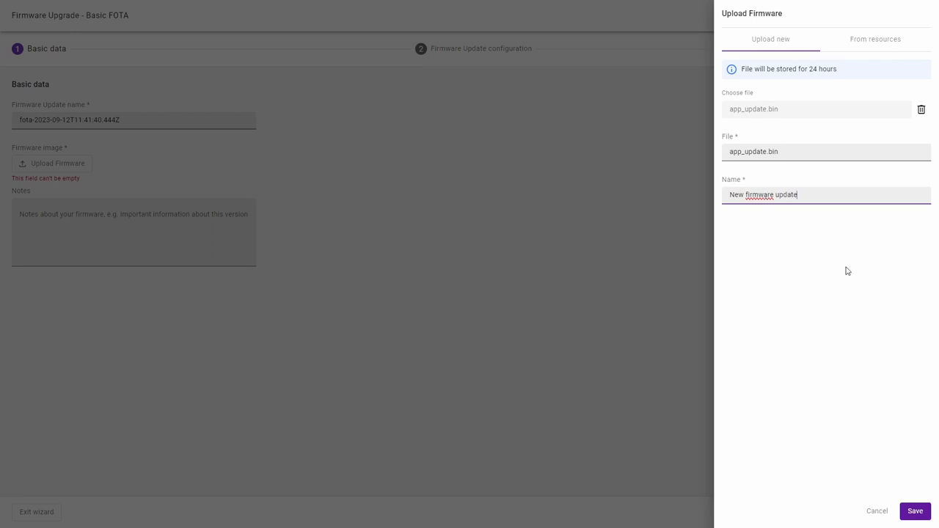
click(916, 511)
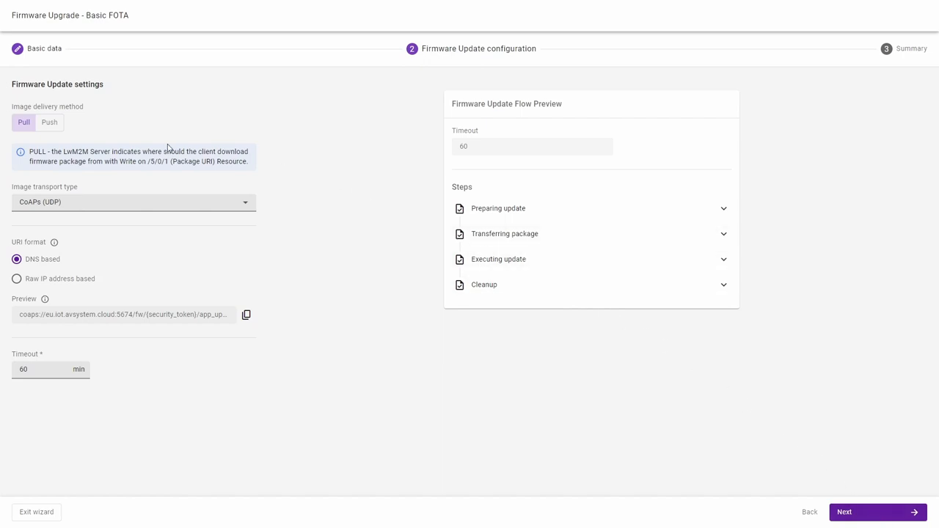
Keep Pull delivery, set image transport to CoAPs (UDP), and continue to Summary.
click(49, 122)
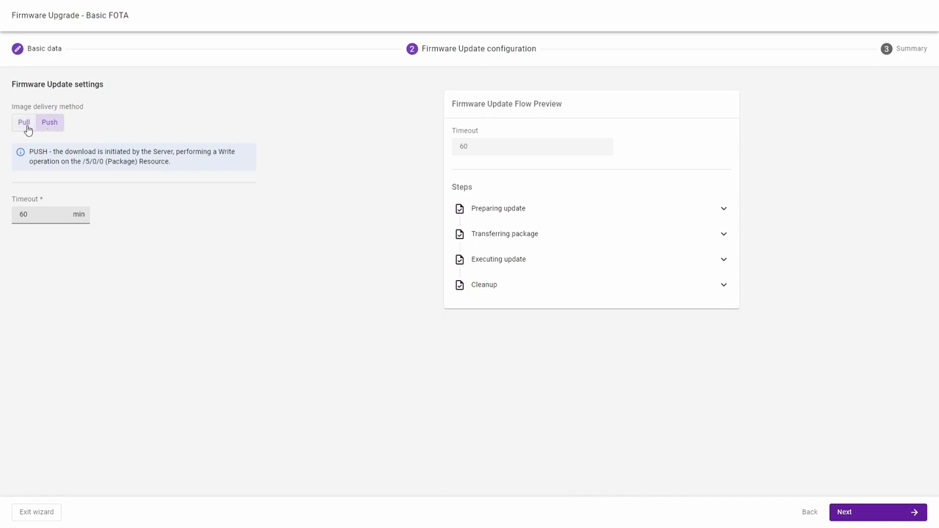
click(23, 122)
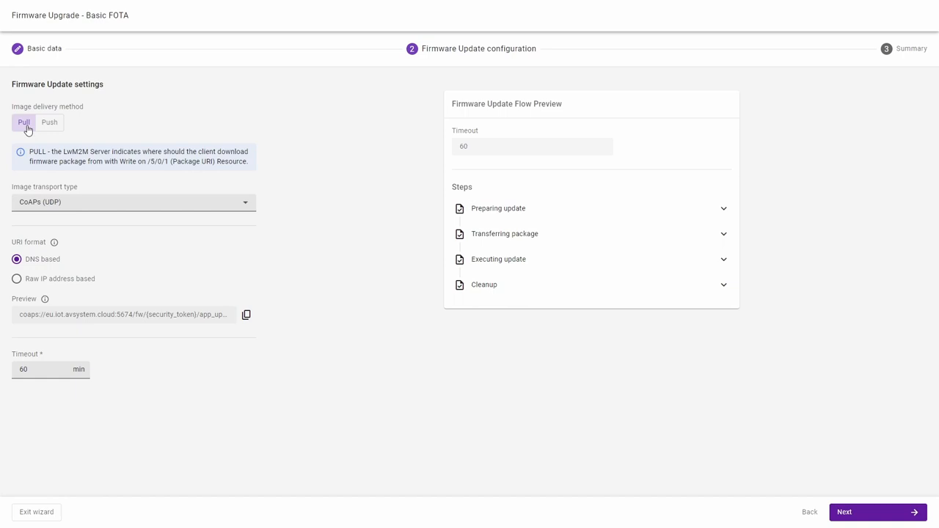
mouse_move(27, 134)
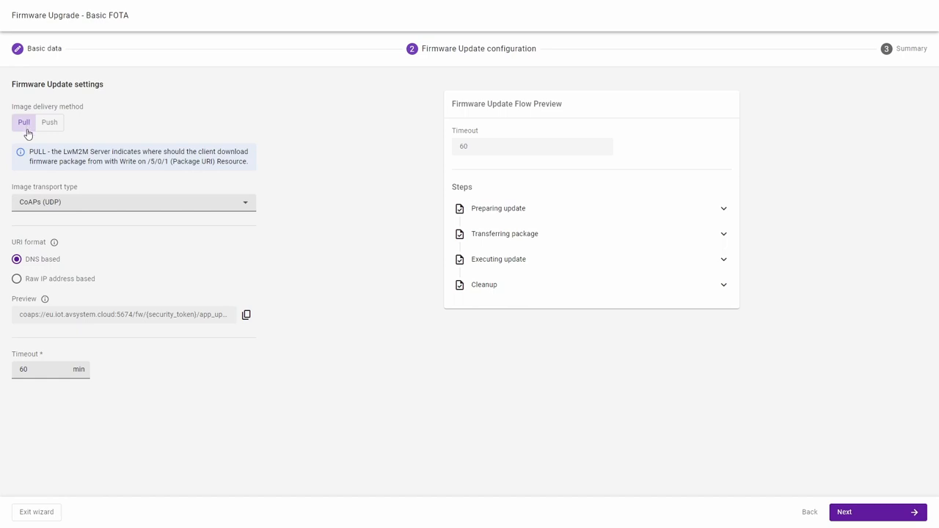
click(132, 202)
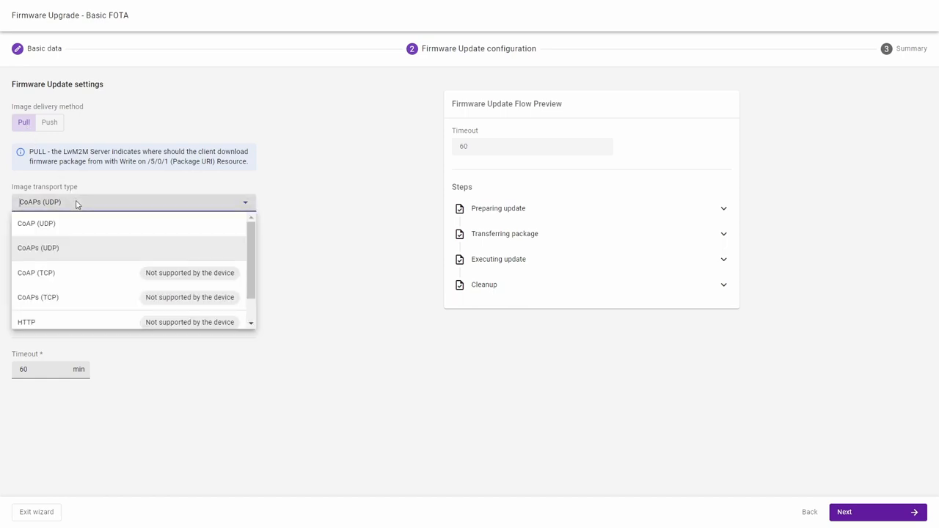
scroll(down, 3)
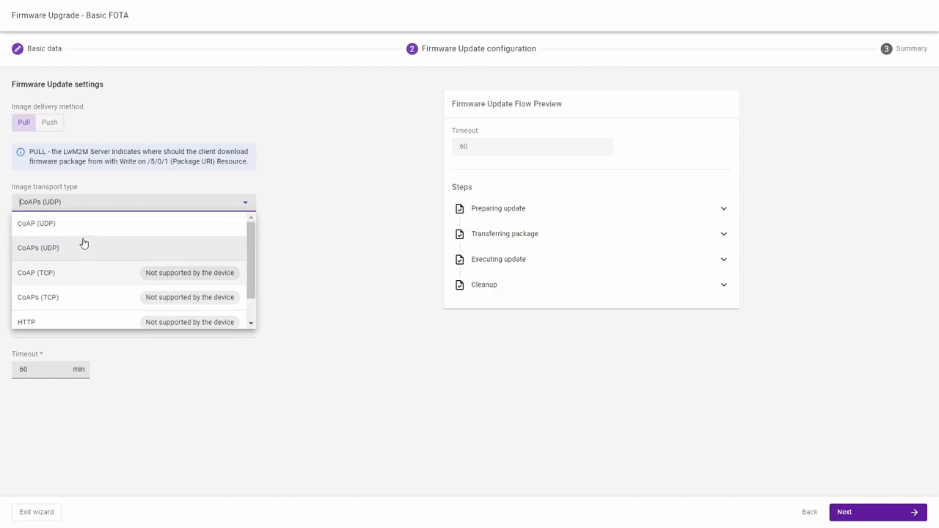
click(37, 247)
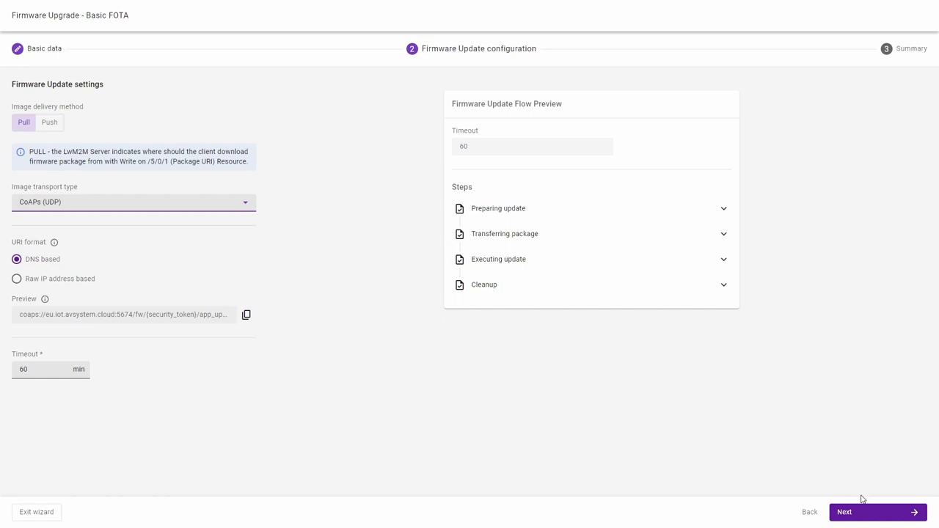
click(874, 512)
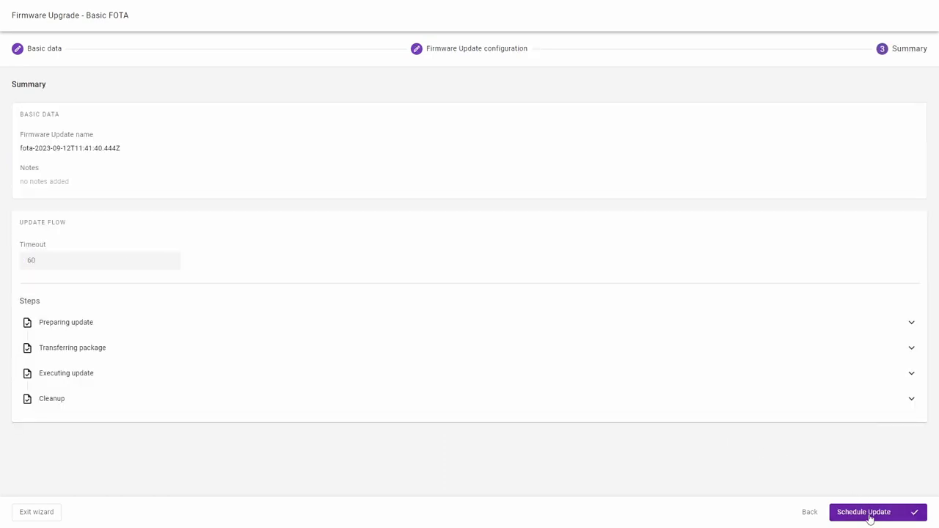
Schedule the basic FOTA update for nRF9160-device from the Summary step.
click(870, 513)
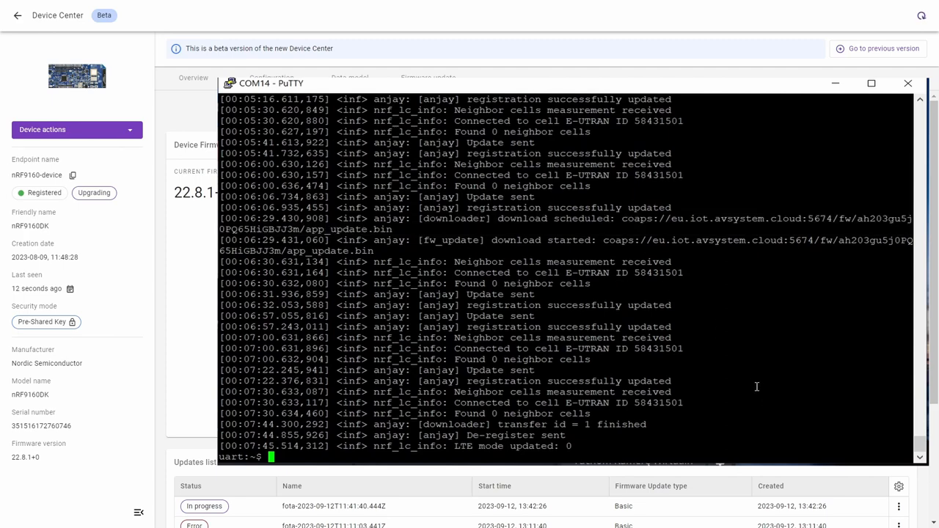
Return to the Coiote device page once the PuTTY log shows download finished.
click(907, 83)
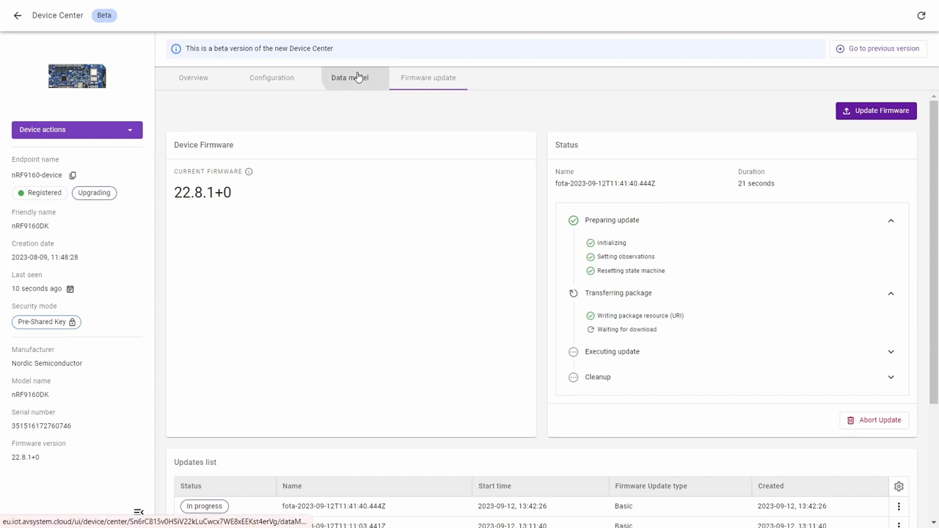
Refresh the data model and check that Firmware Update State 1 means downloading.
click(349, 78)
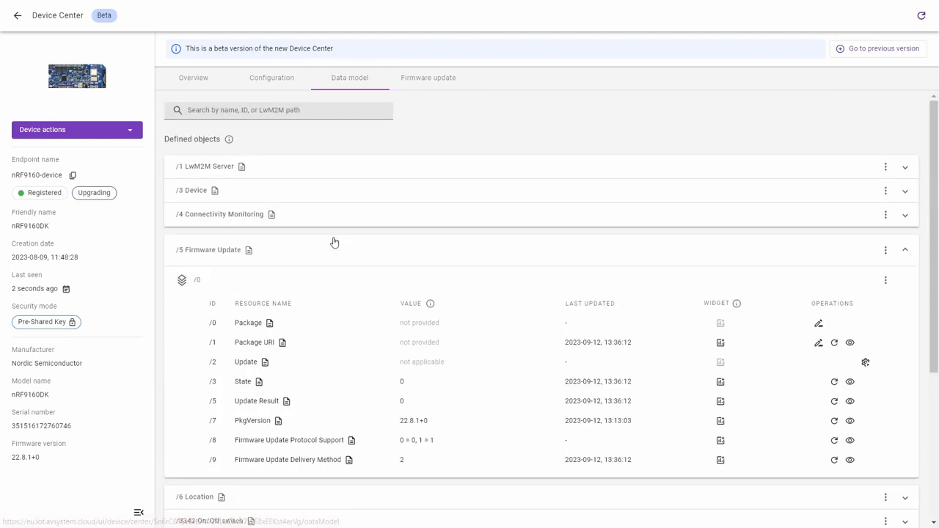
mouse_move(922, 15)
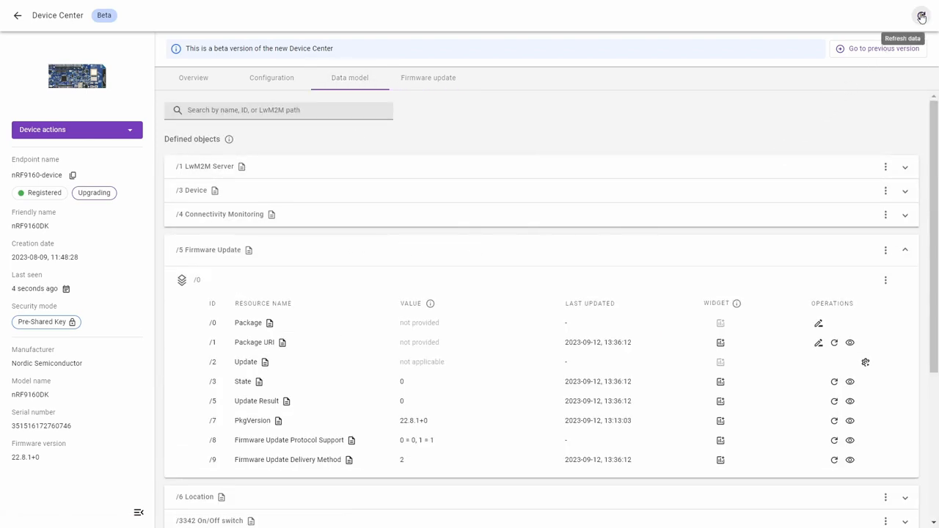
click(922, 12)
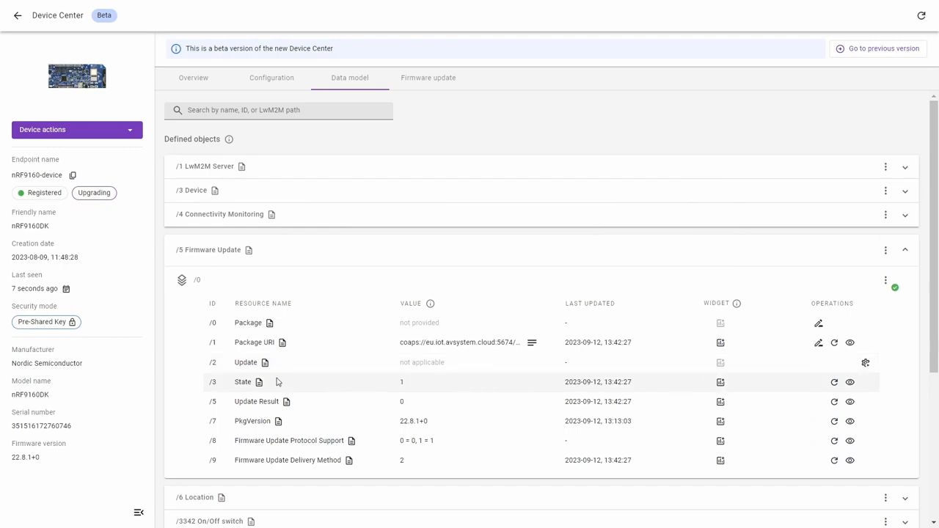
click(261, 382)
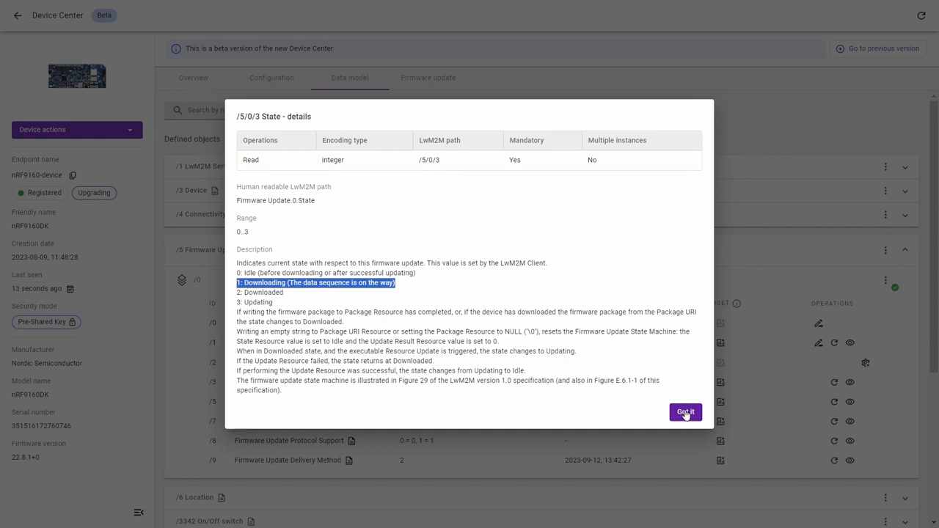
click(685, 412)
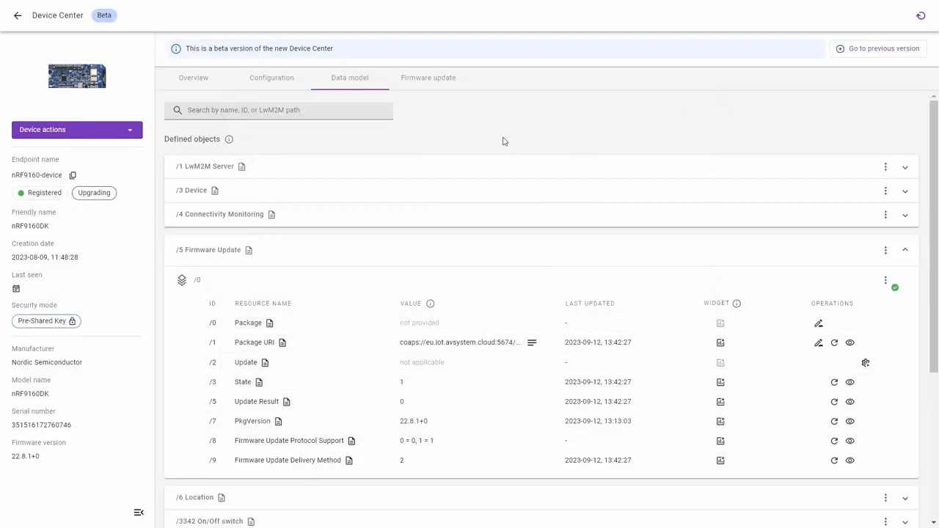
View the firmware update progress, showing the update executing, then the data model.
click(428, 78)
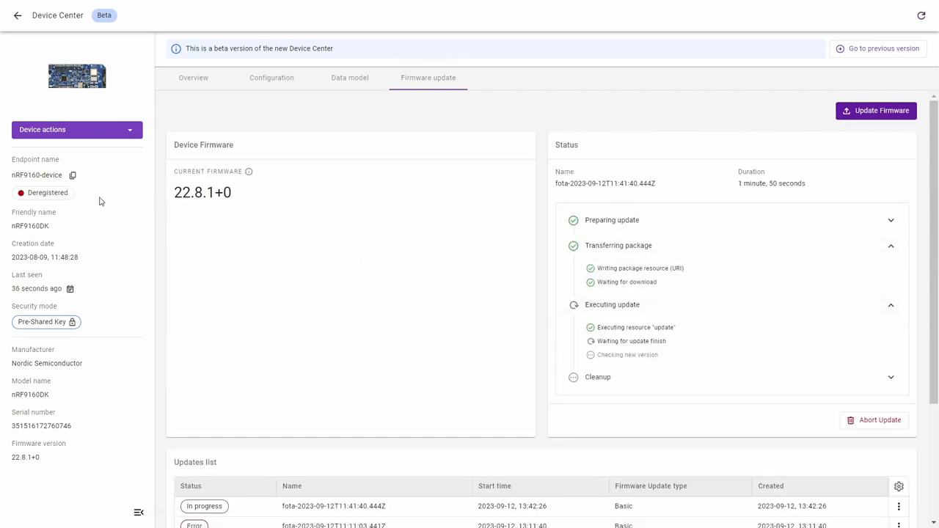
mouse_move(361, 88)
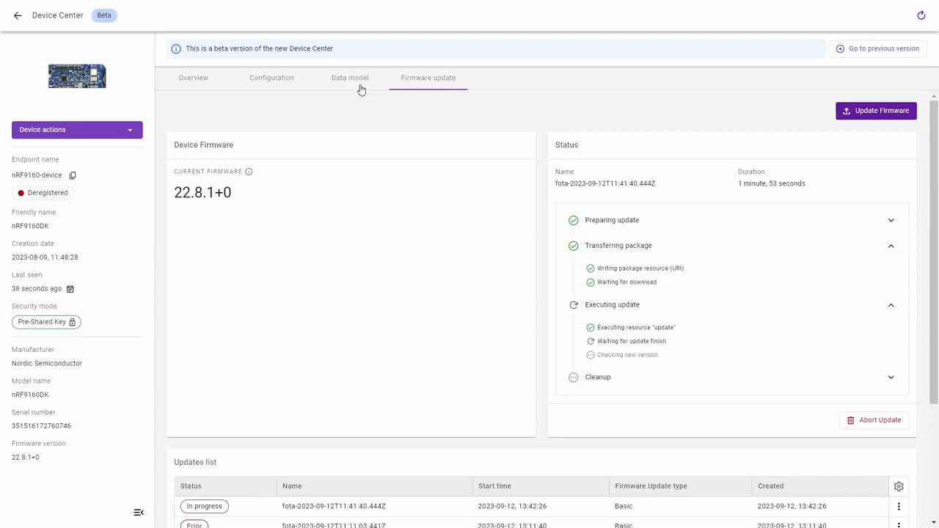
click(348, 78)
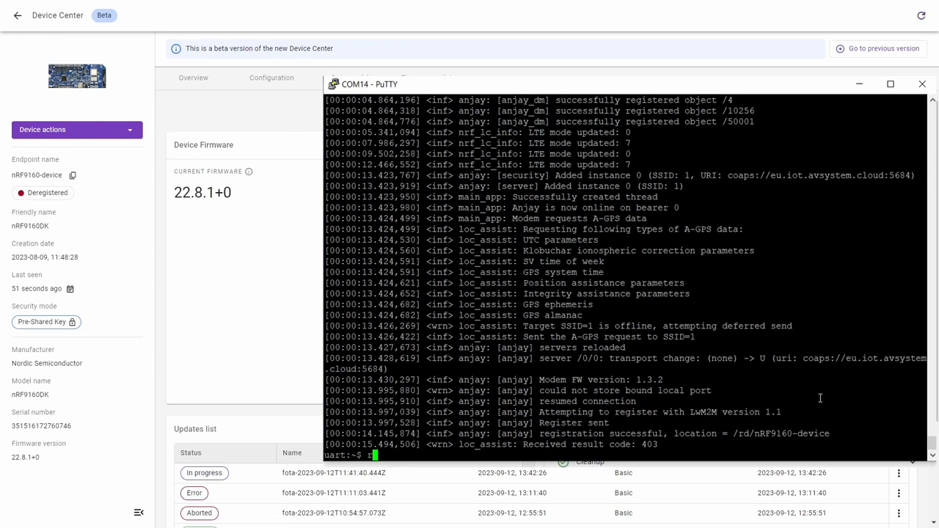
Return to the Coiote update page after PuTTY shows the device re-registered.
click(906, 83)
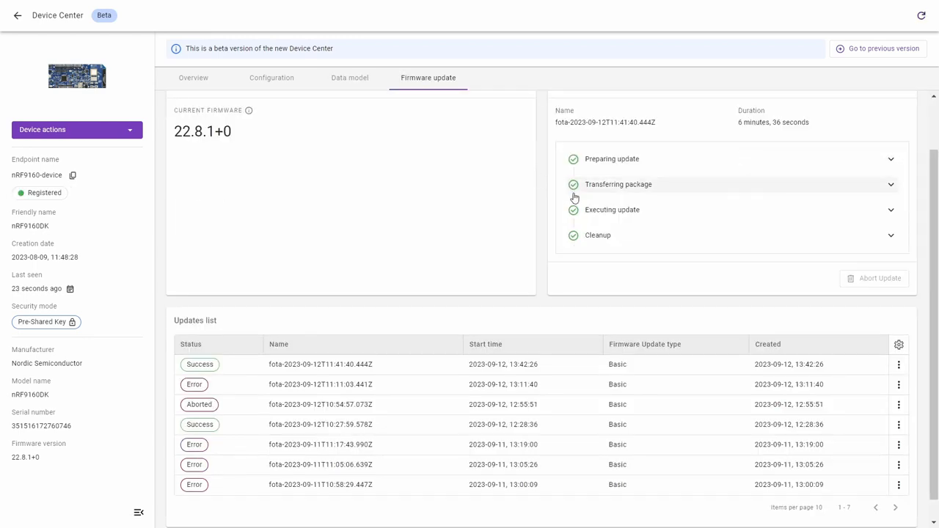
Confirm Update Result 1 means firmware updated successfully in the data model.
click(889, 211)
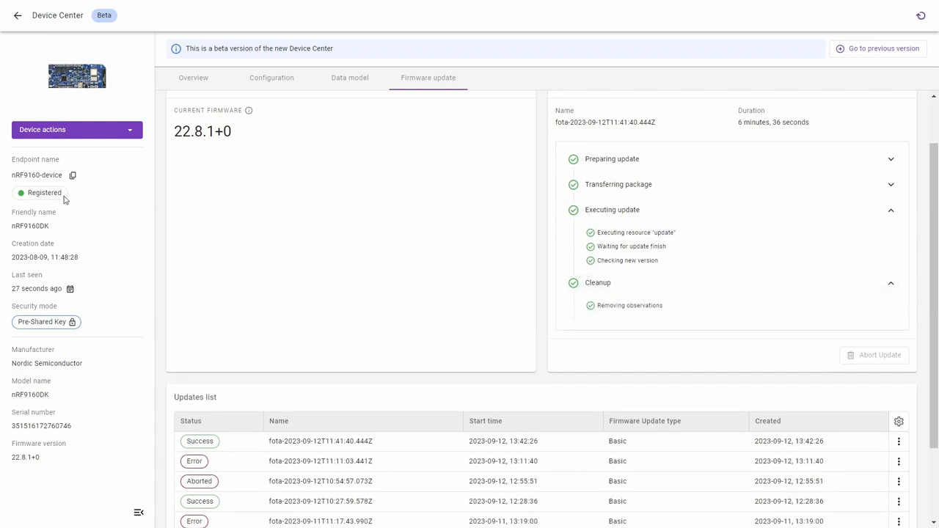
click(349, 78)
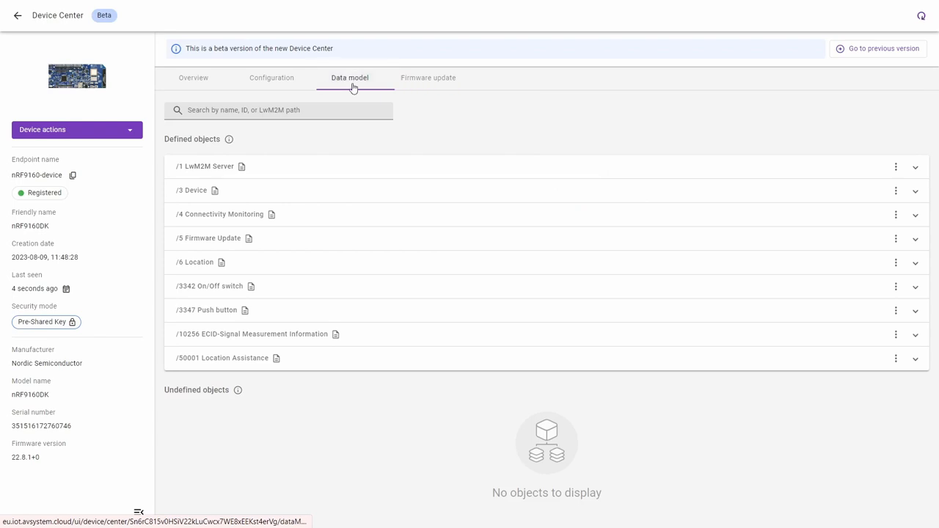
mouse_move(324, 237)
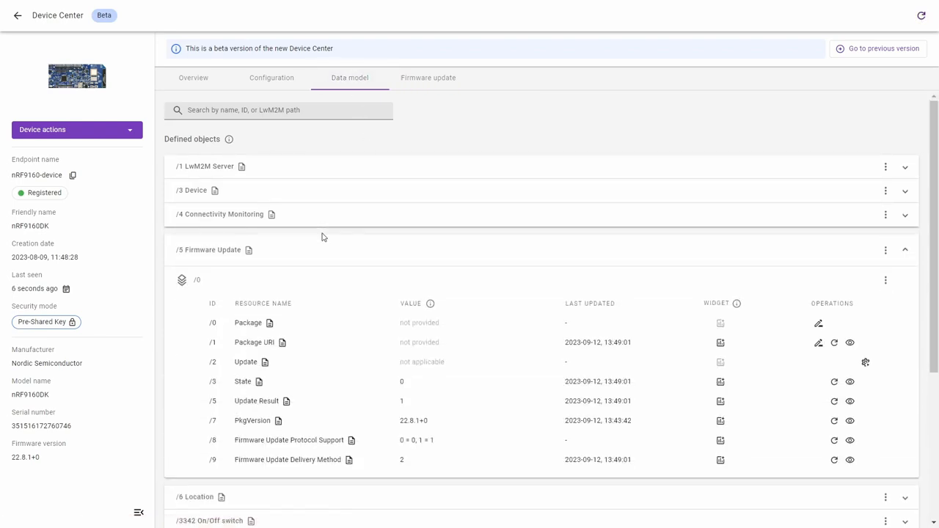
mouse_move(412, 400)
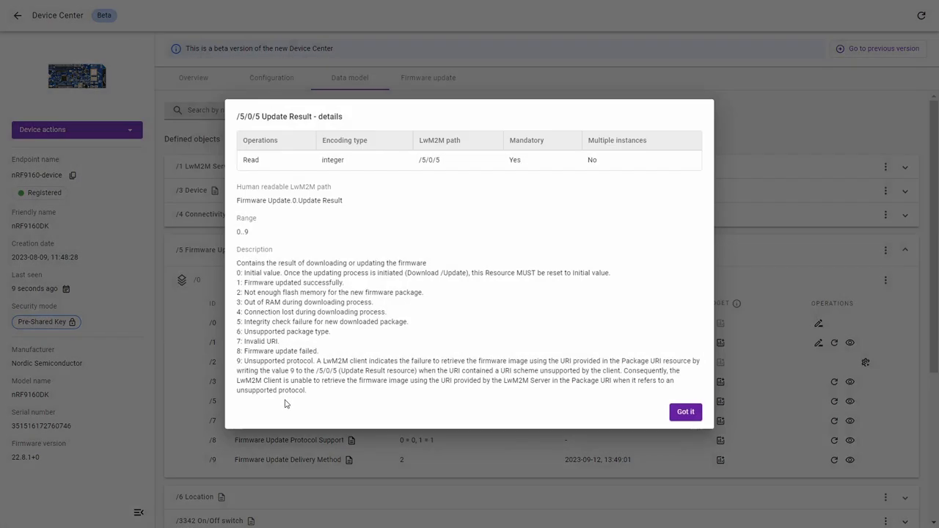
mouse_move(353, 288)
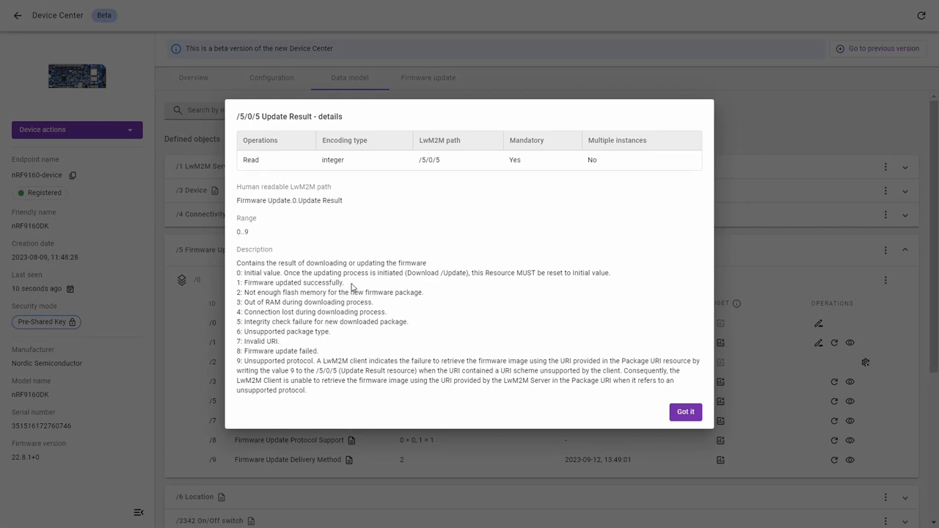
double_click(311, 282)
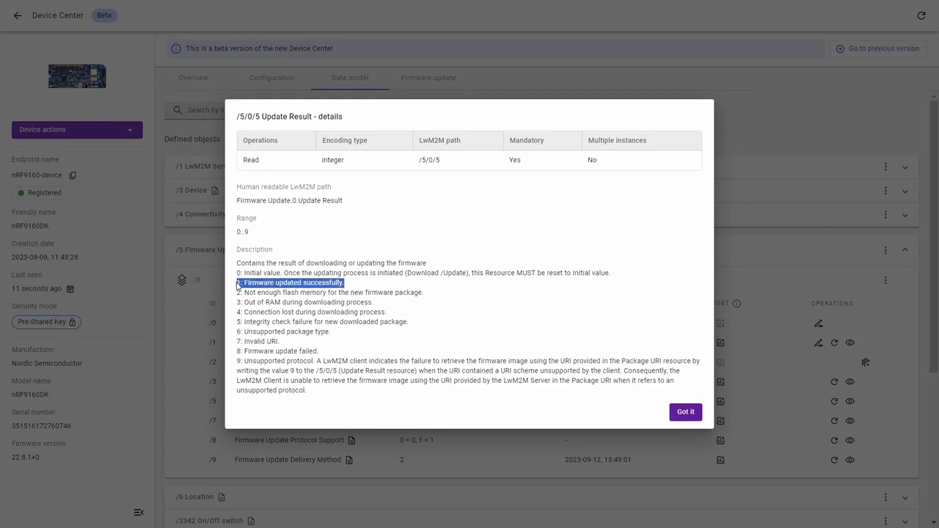